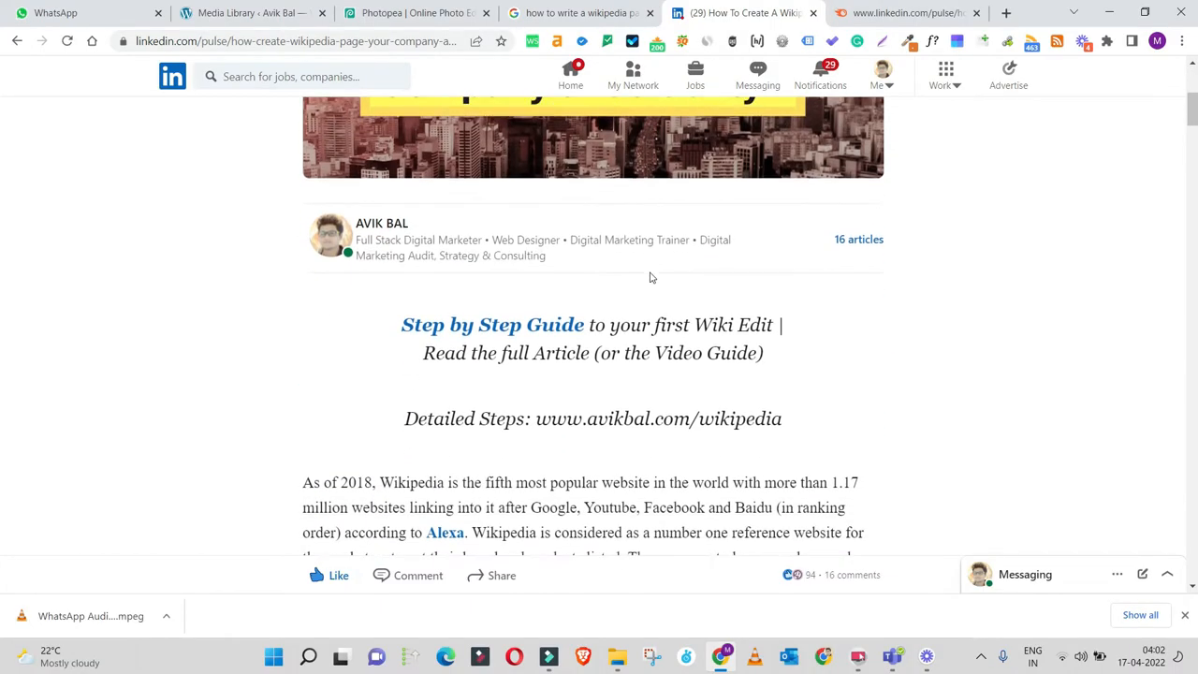
- Read down through the article's step-by-step guide, then view its organic traffic statistics in Semrush
scroll("down", 3)
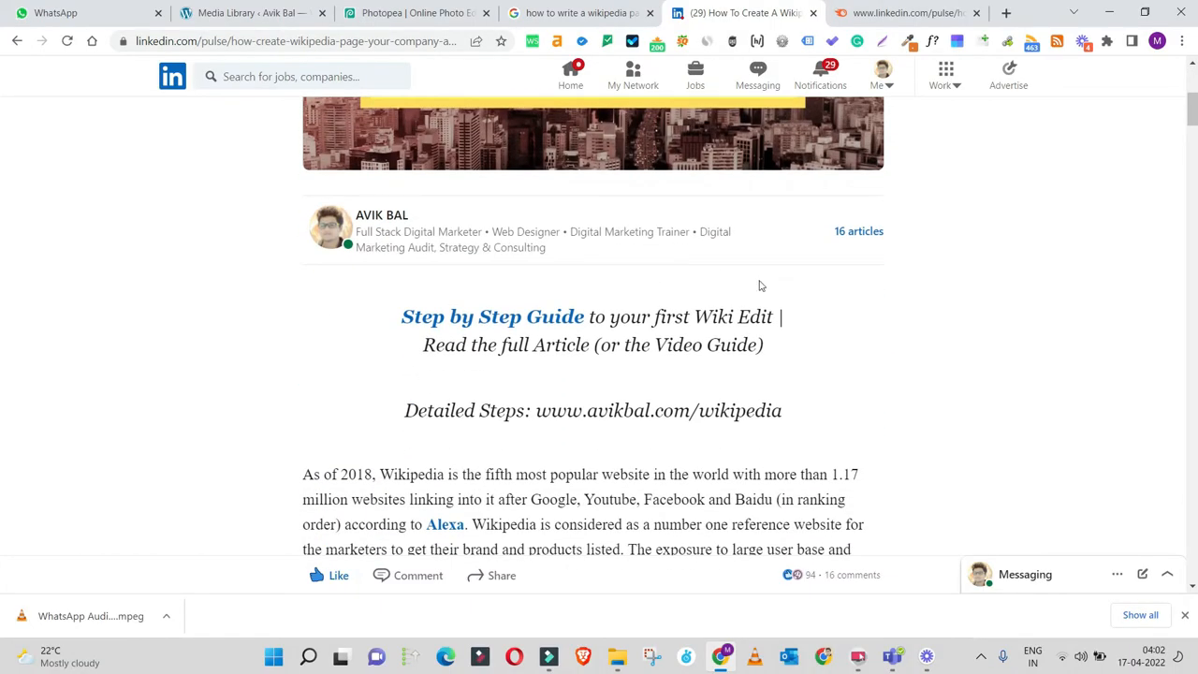
scroll("down", 3)
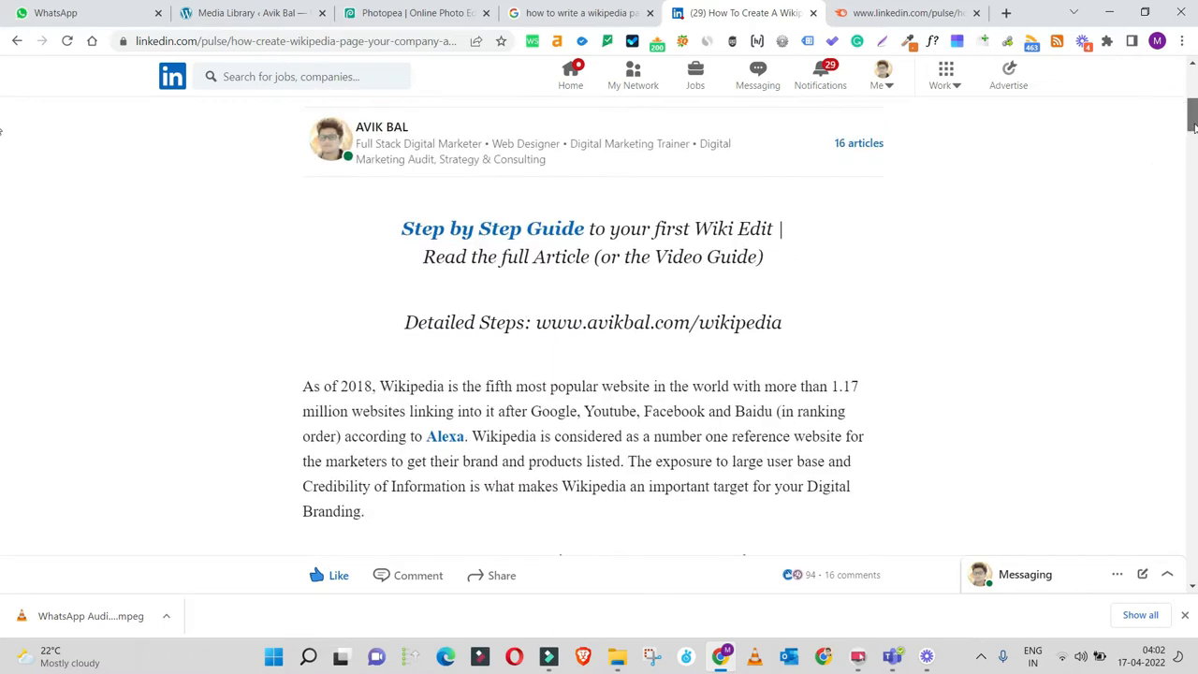
left_click_drag(401, 229, 764, 322)
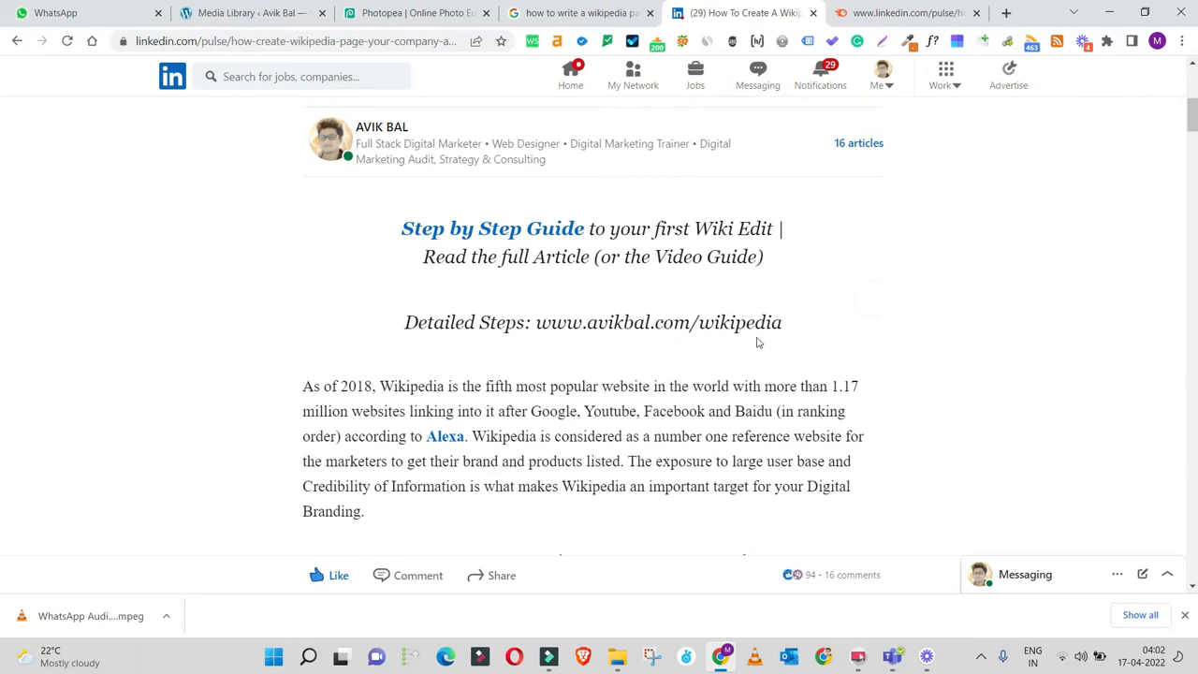
scroll("down", 3)
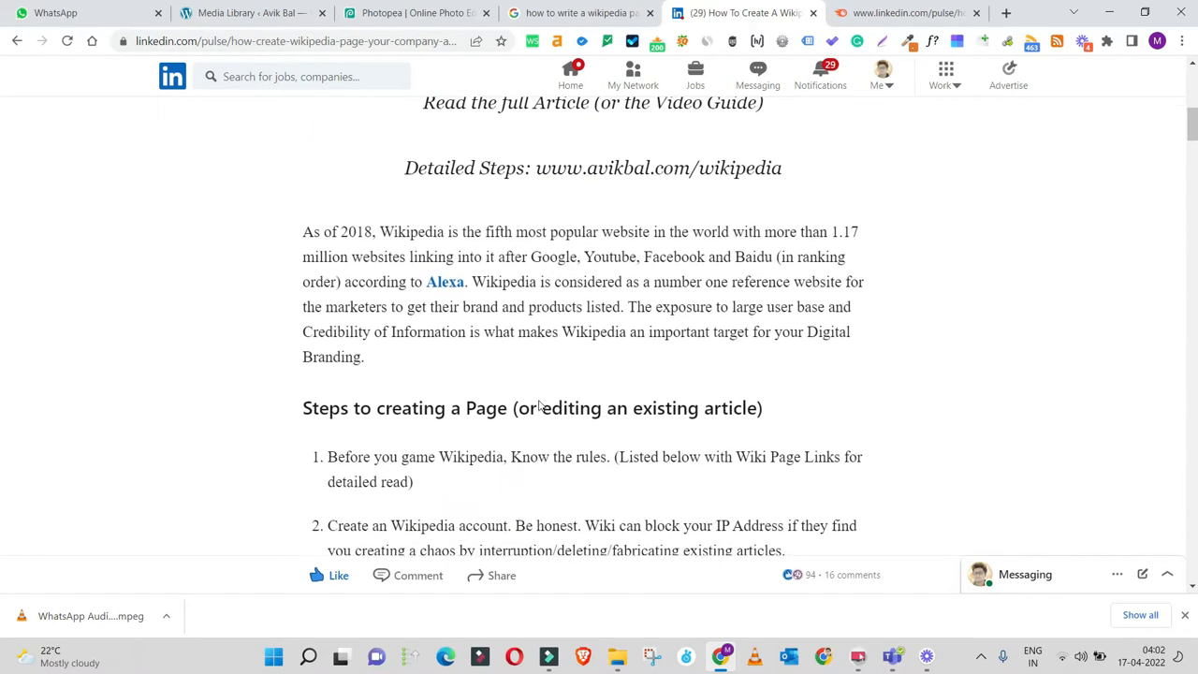
scroll("down", 3)
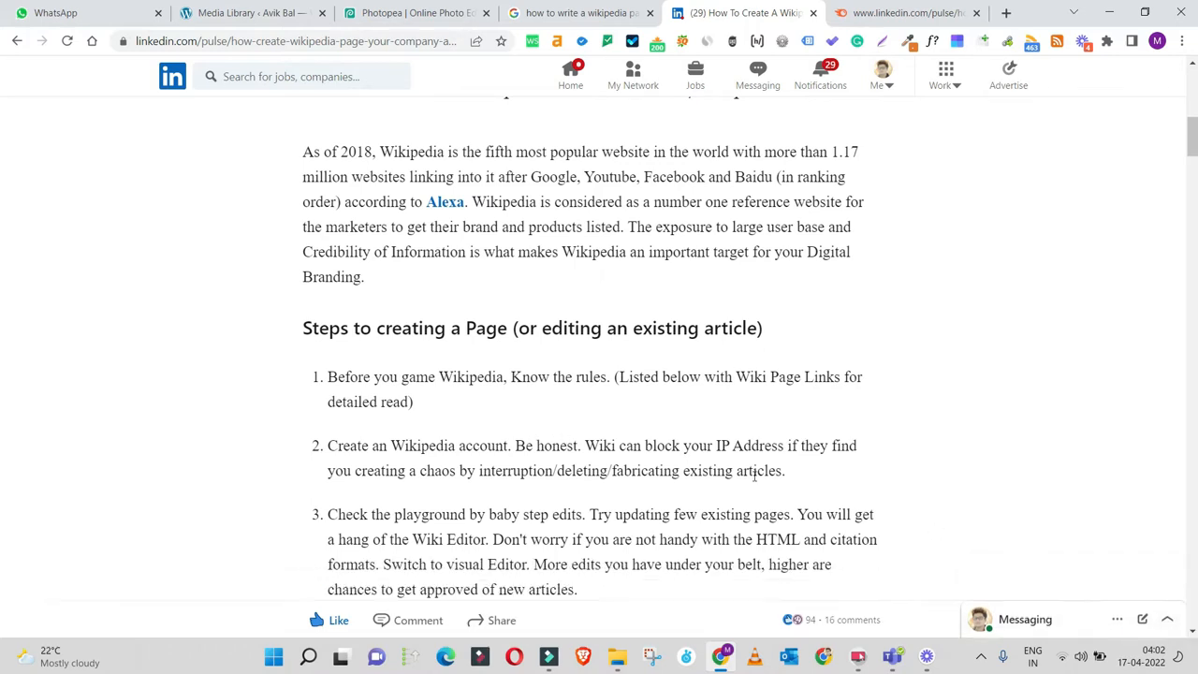
scroll("down", 3)
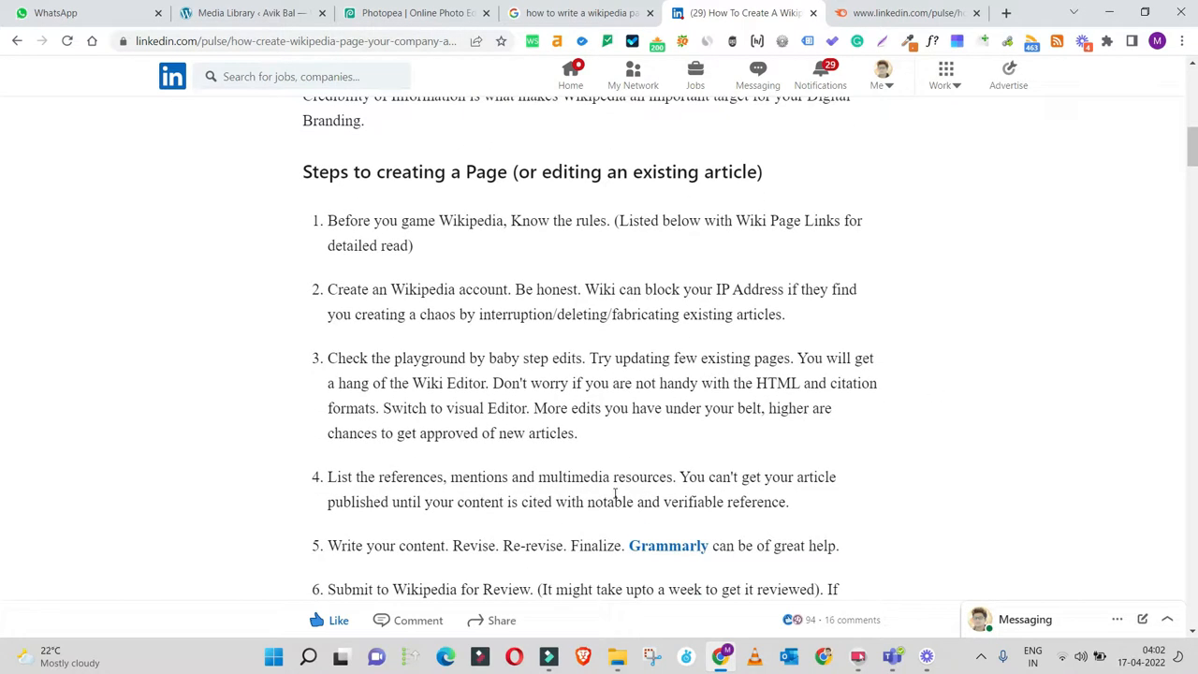
scroll("down", 3)
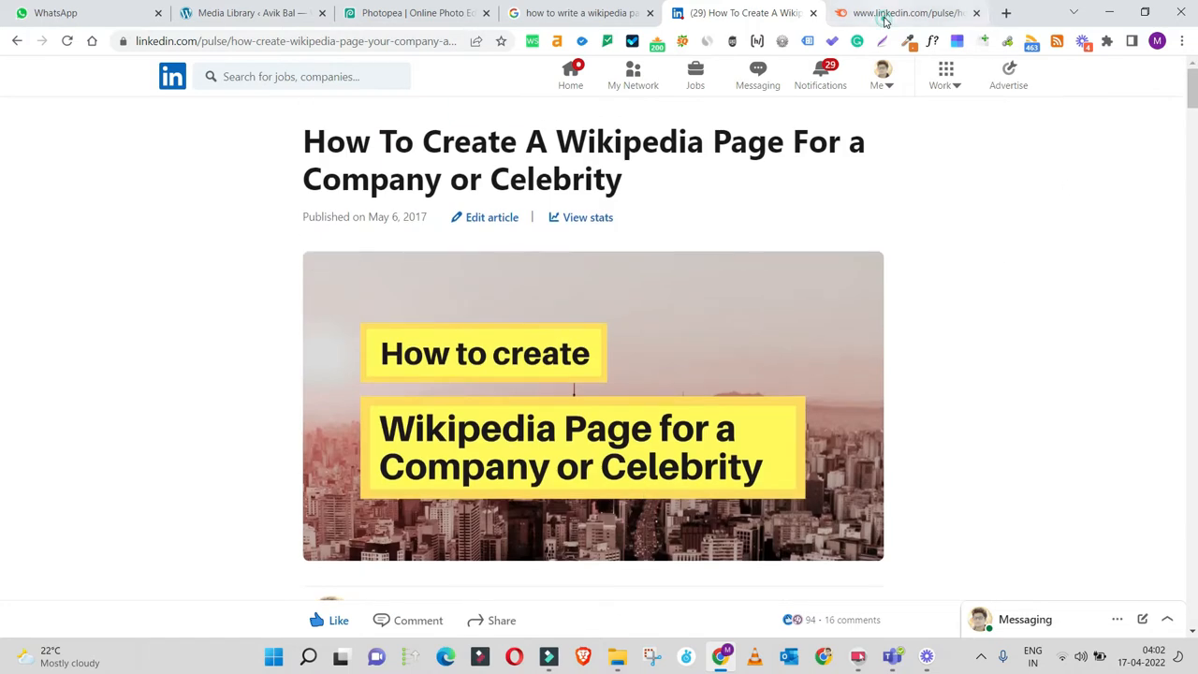
left_click(902, 13)
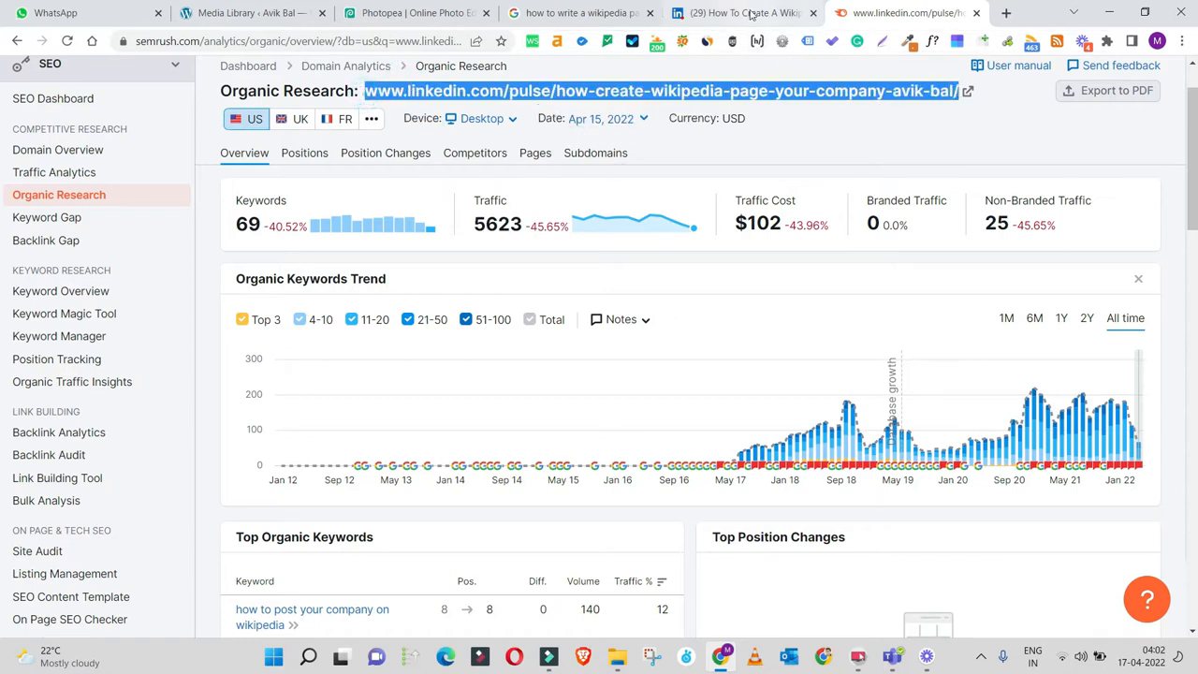
- Return to the LinkedIn article and reread its linked steps, ending back at the title
left_click(742, 13)
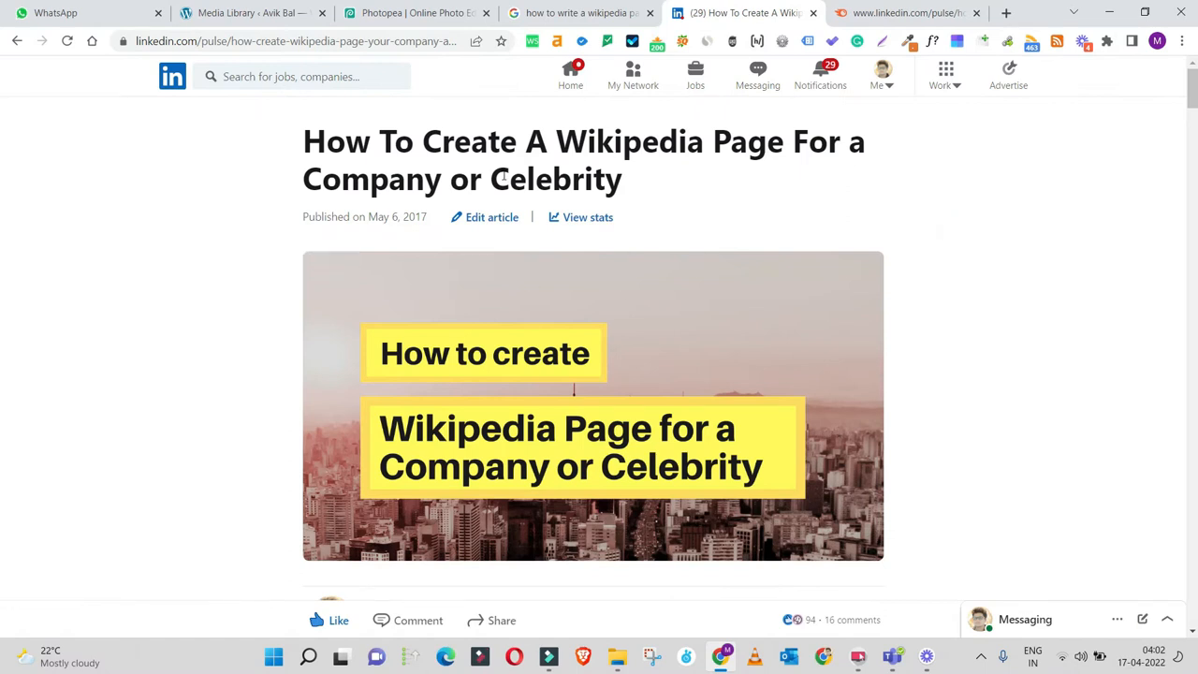
scroll("down", 3)
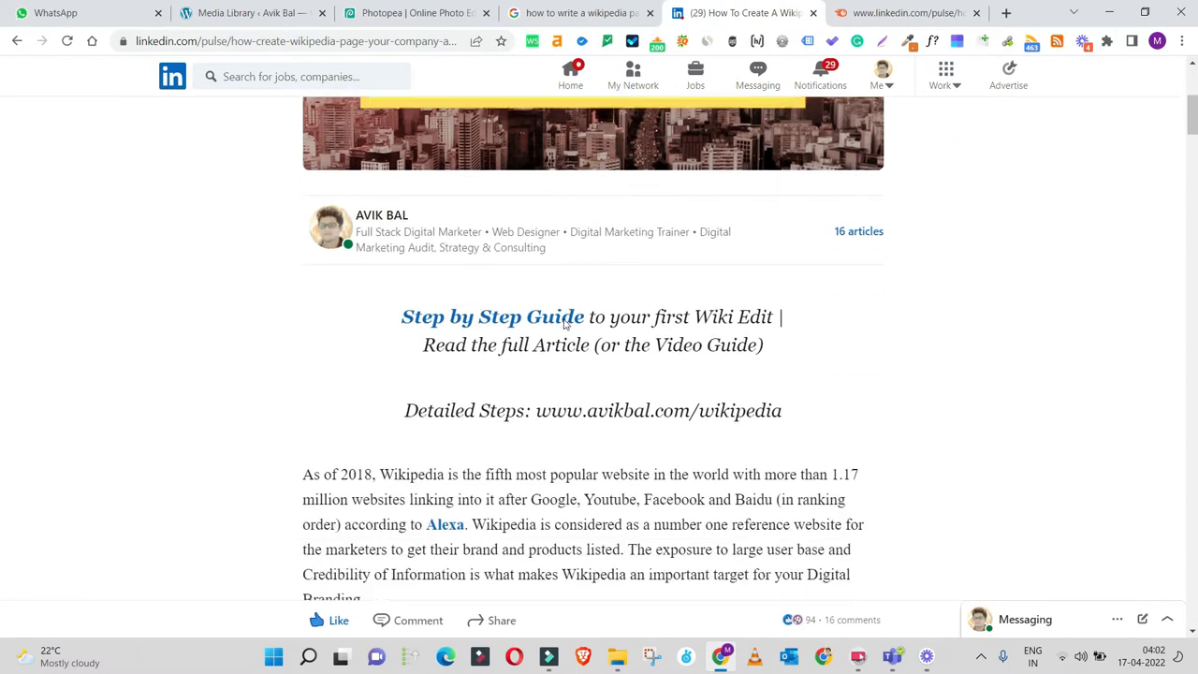
scroll("down", 3)
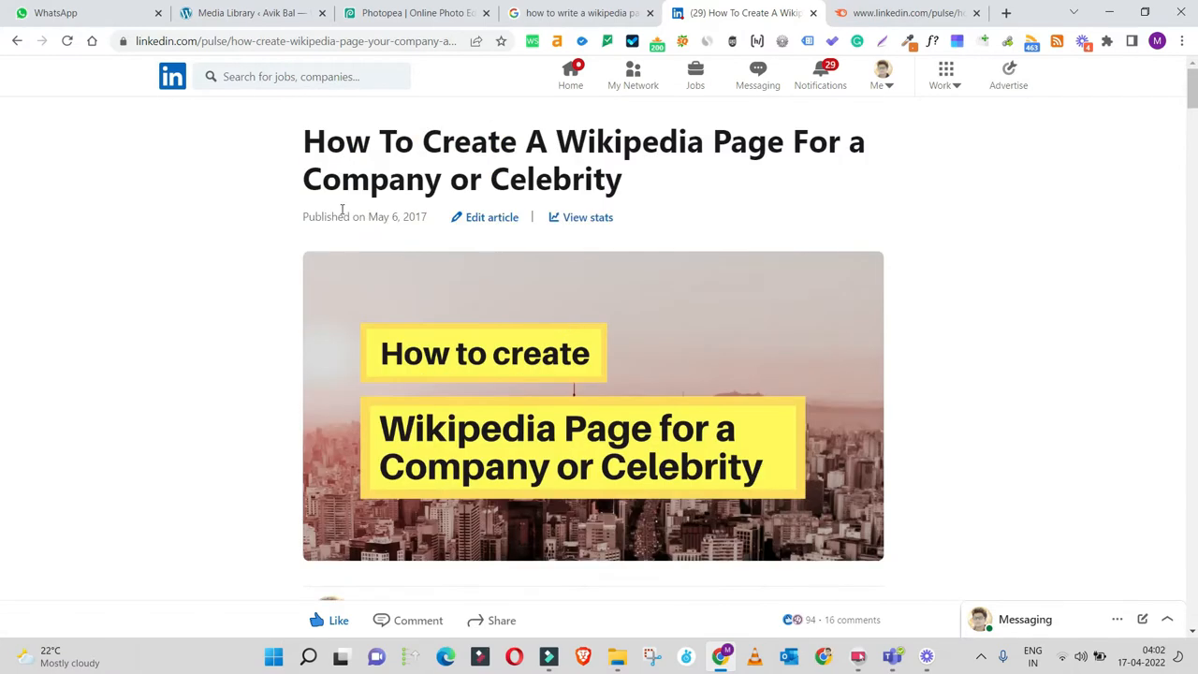
mouse_move(422, 238)
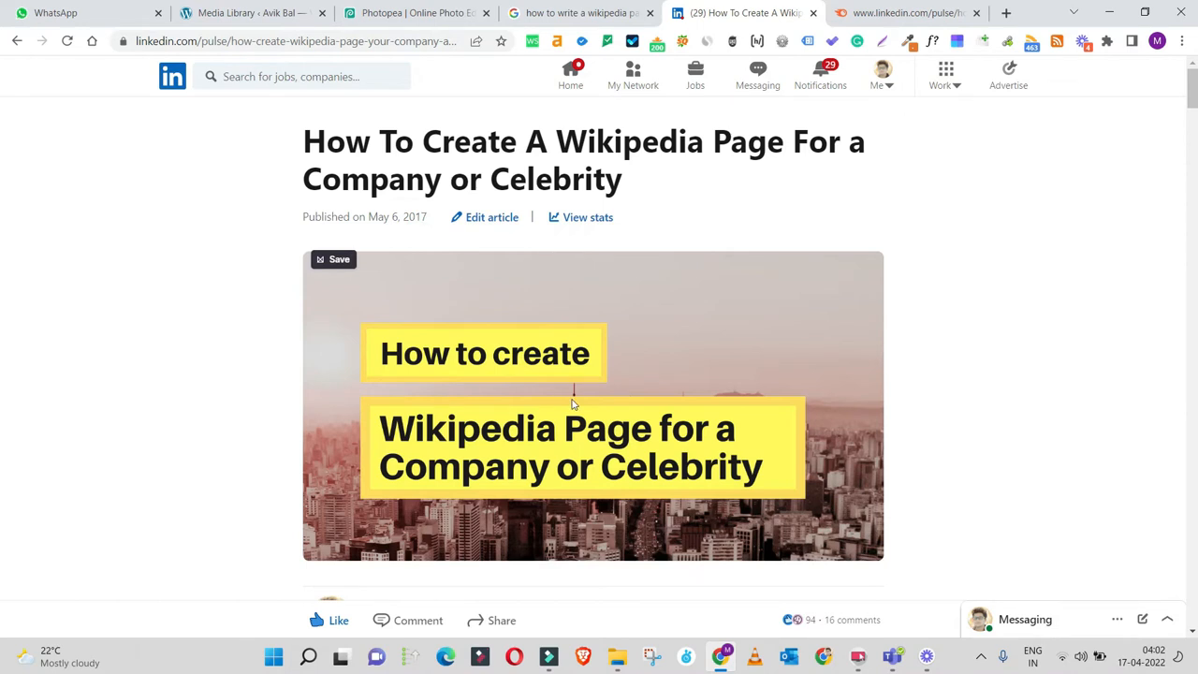
scroll("down", 3)
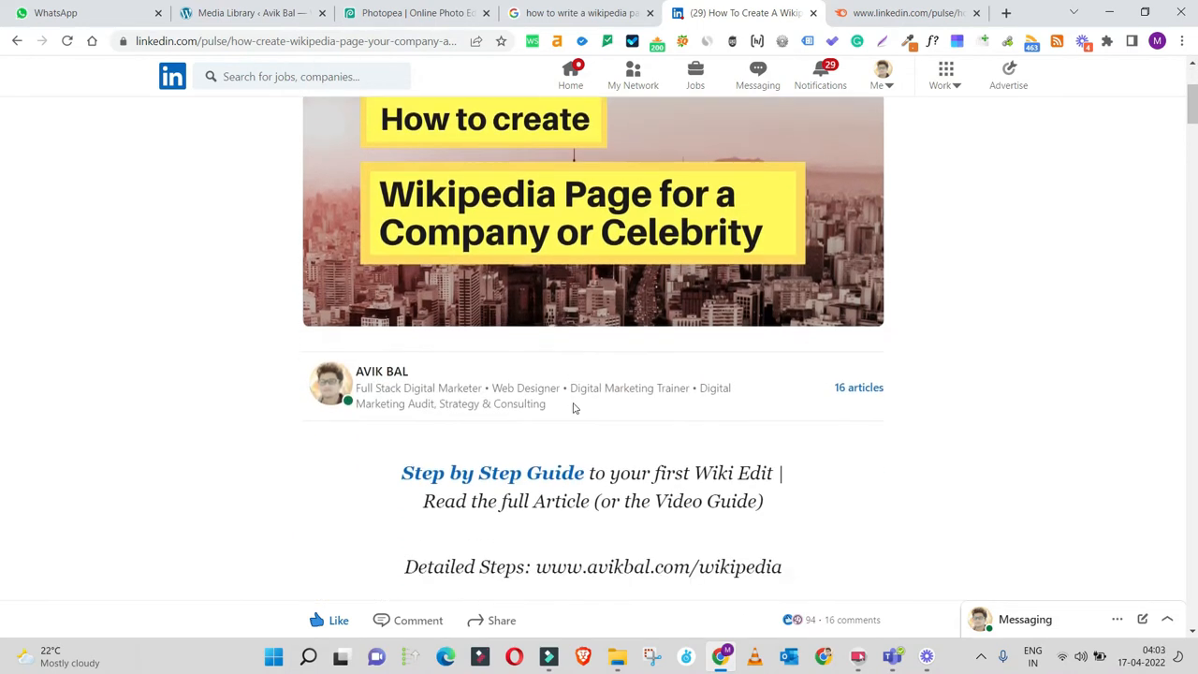
scroll("down", 3)
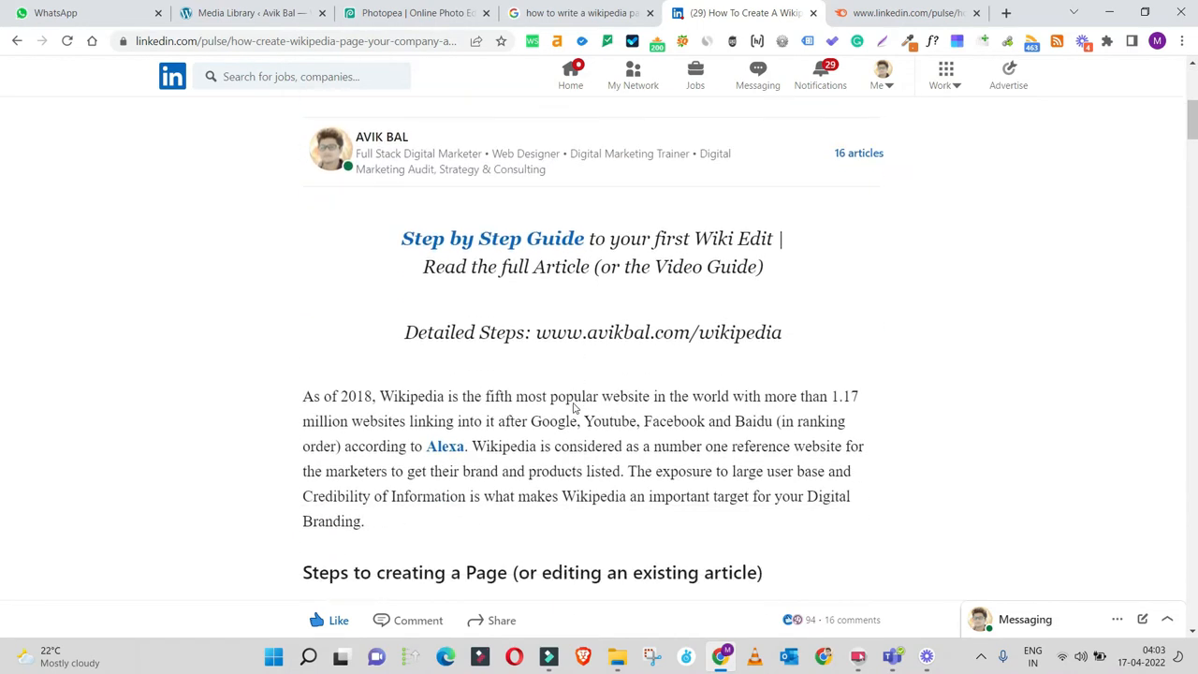
scroll("down", 3)
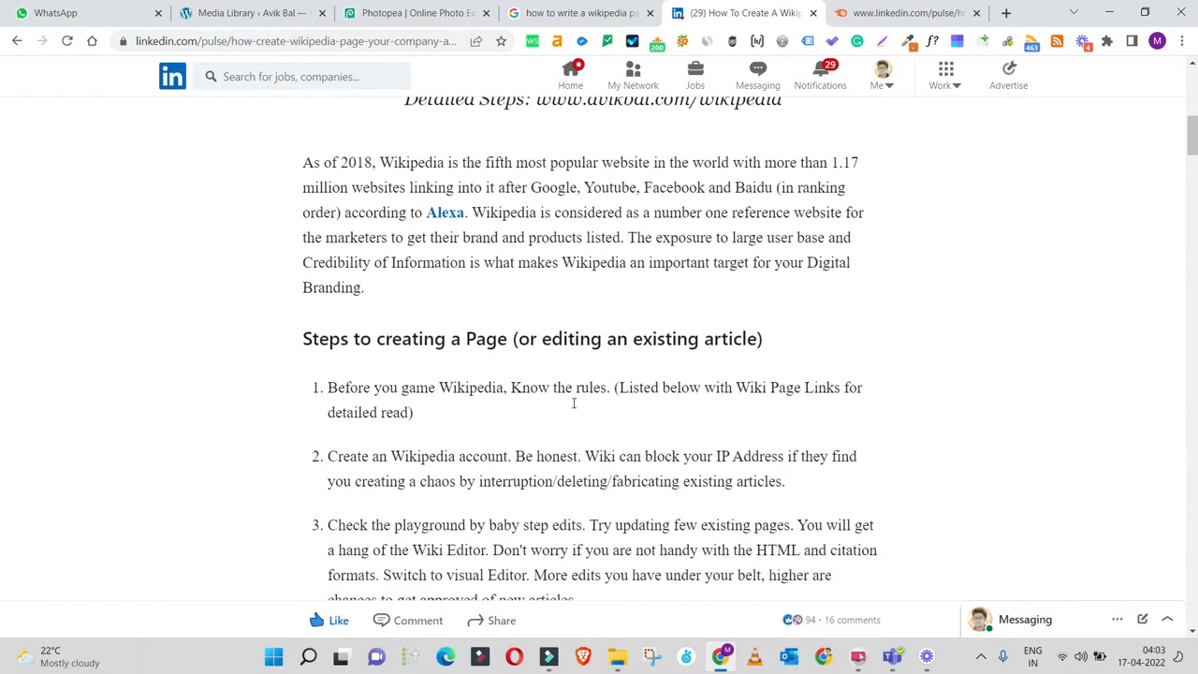
scroll("down", 3)
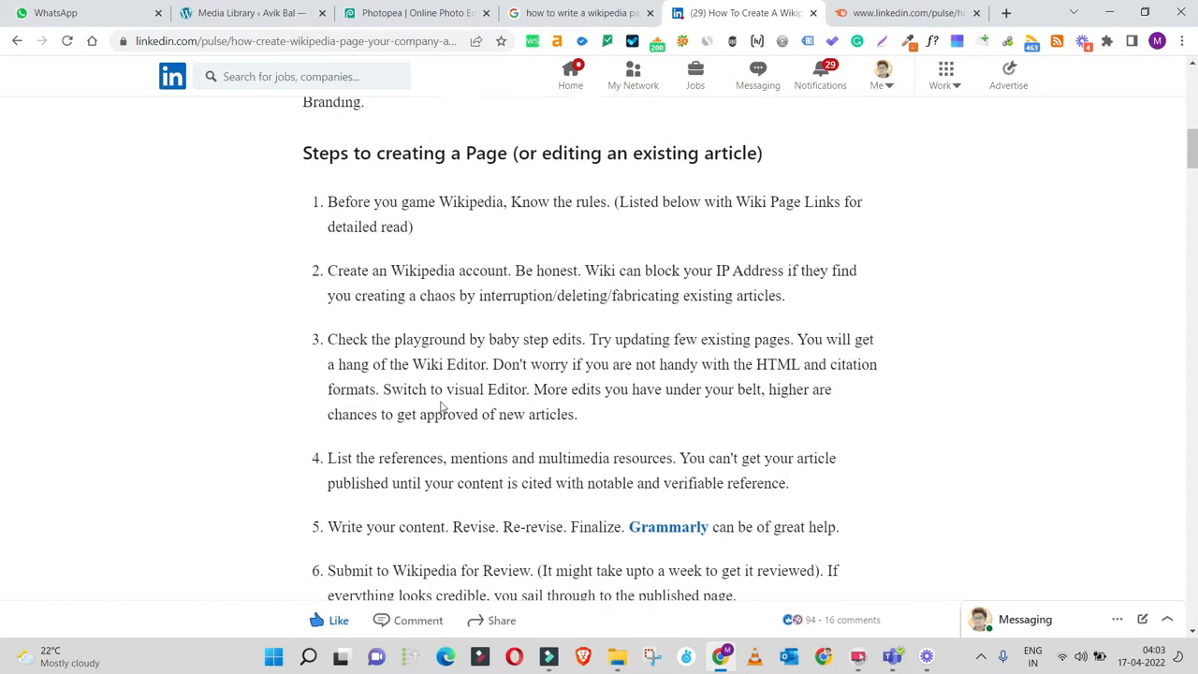
scroll("down", 3)
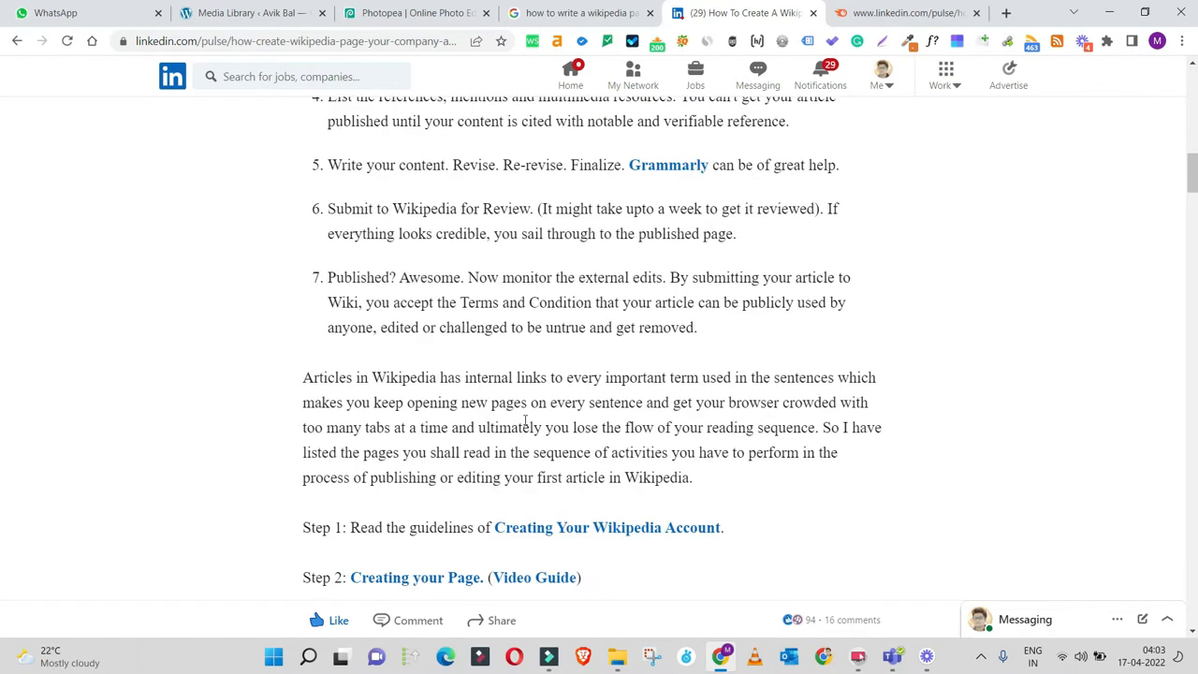
scroll("down", 3)
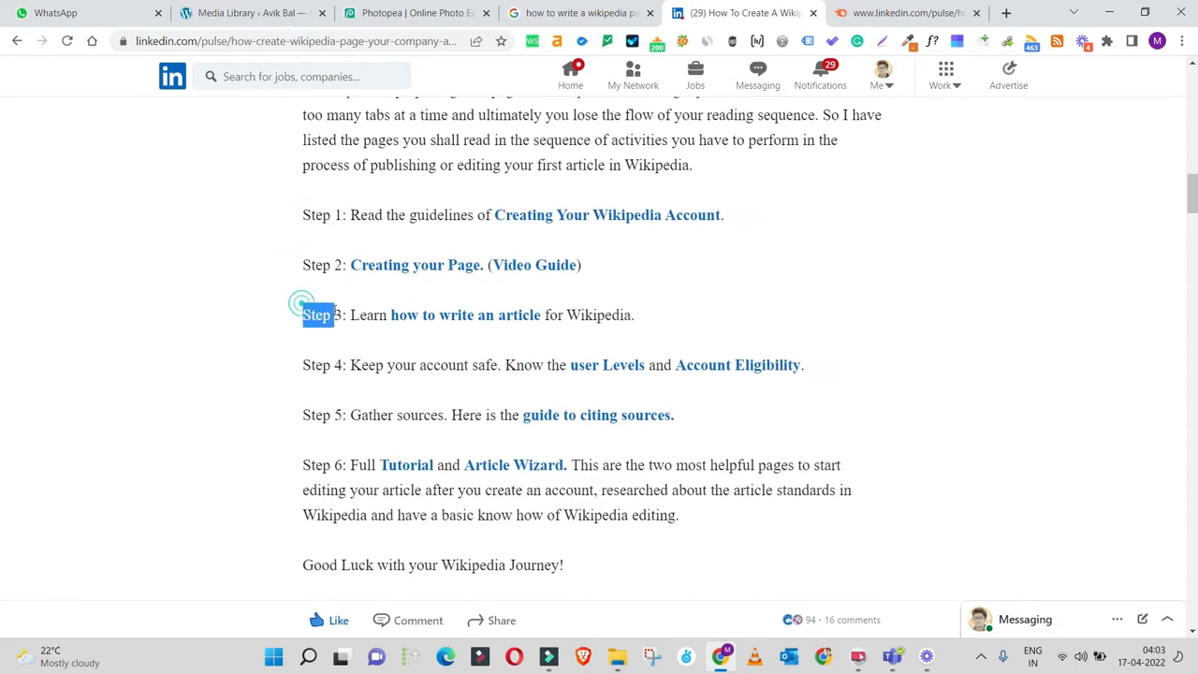
scroll("down", 3)
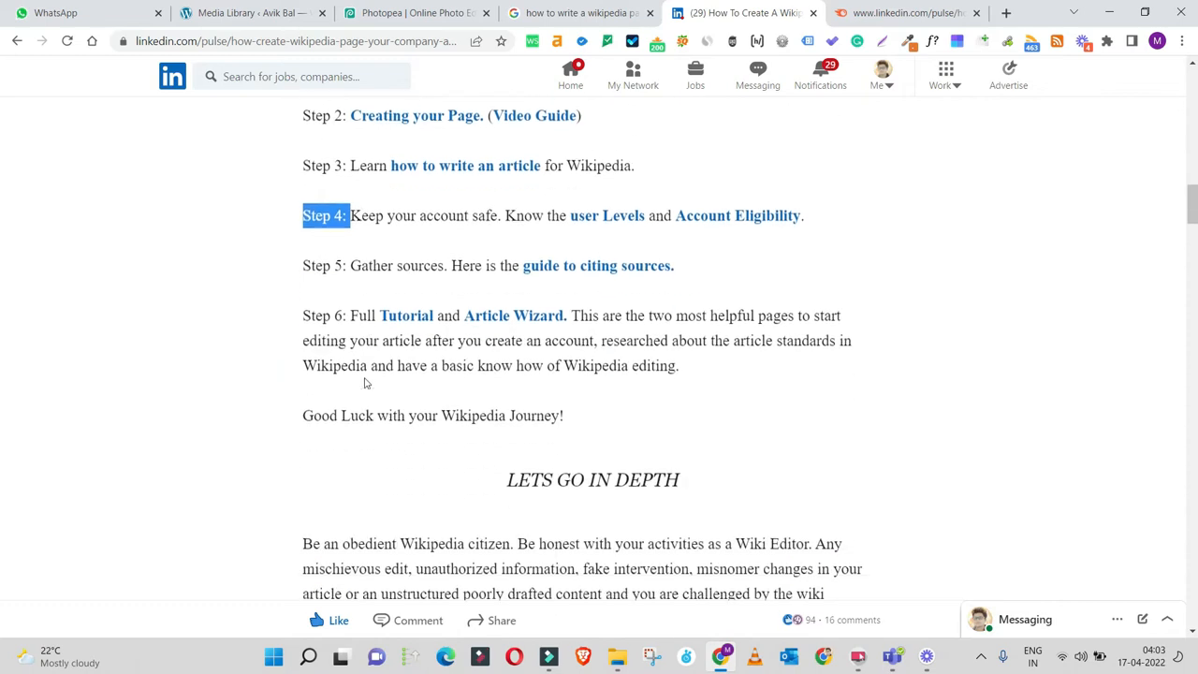
scroll("down", 3)
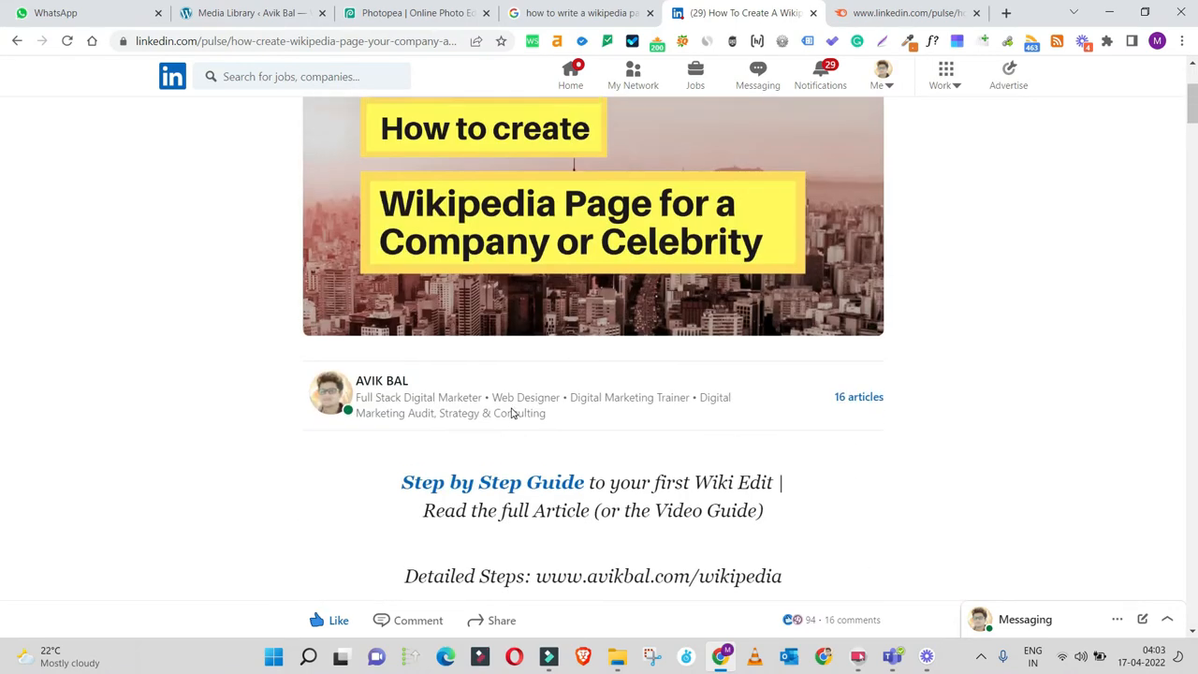
scroll("up", 3)
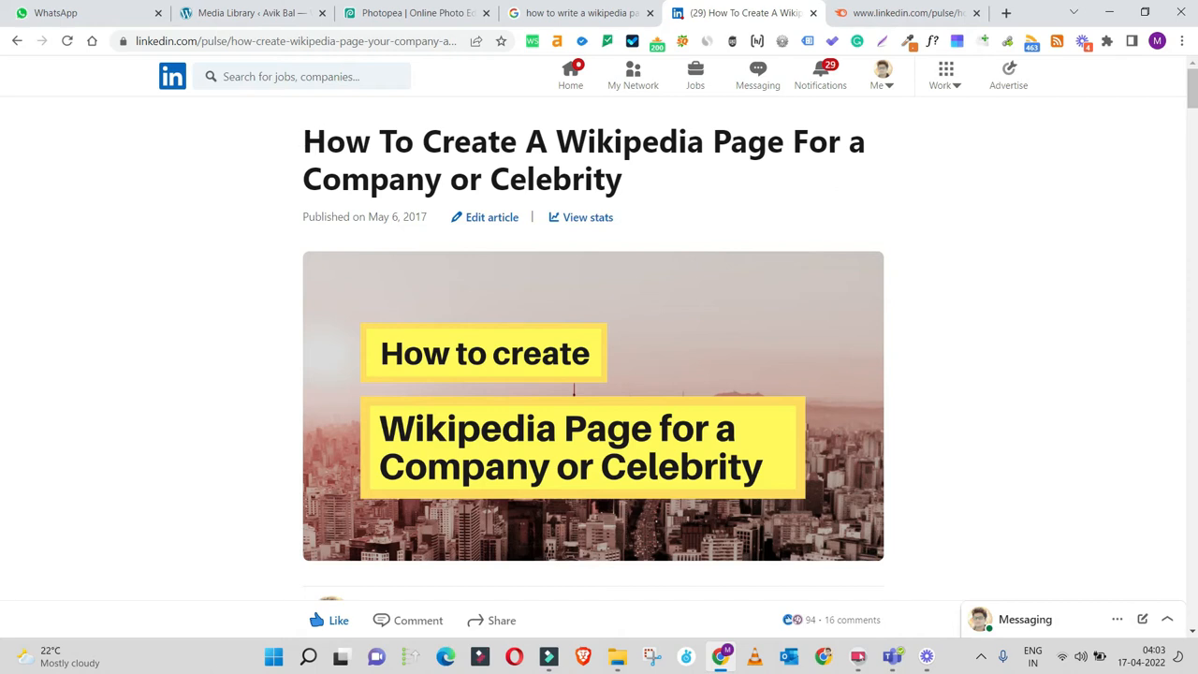
- Read the Wikipedia guidance down to 'Some More Interesting Reads', highlight the Wikipedia Trends passage, and reopen Semrush
scroll("down", 3)
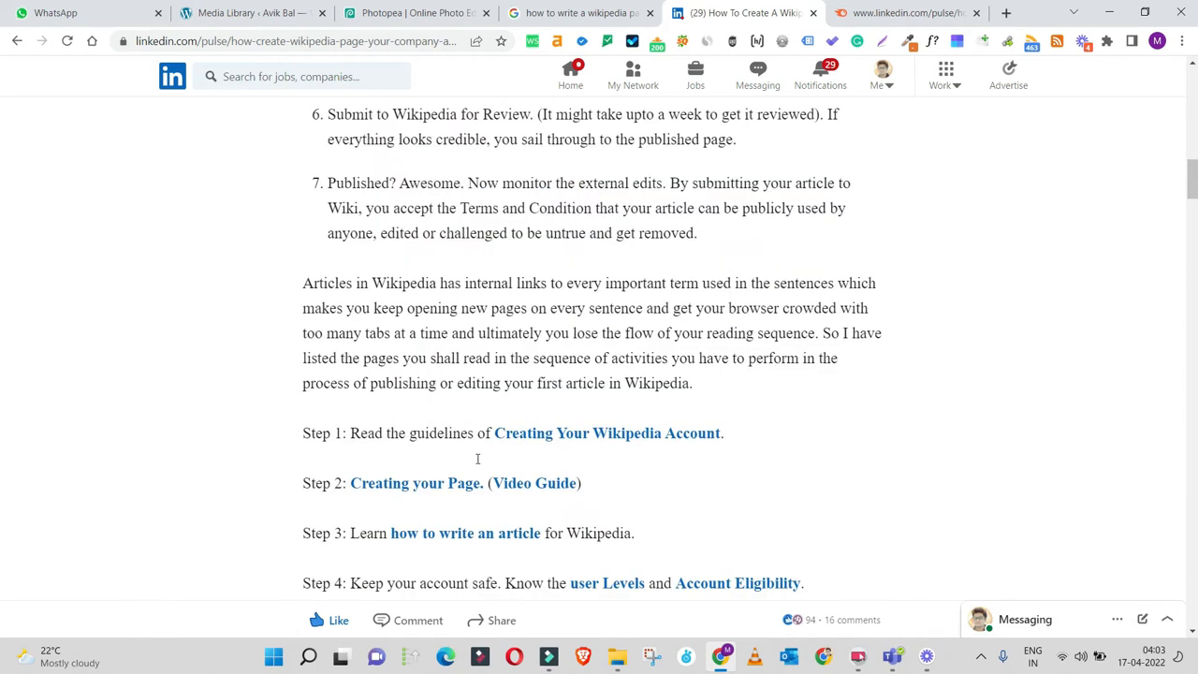
scroll("down", 3)
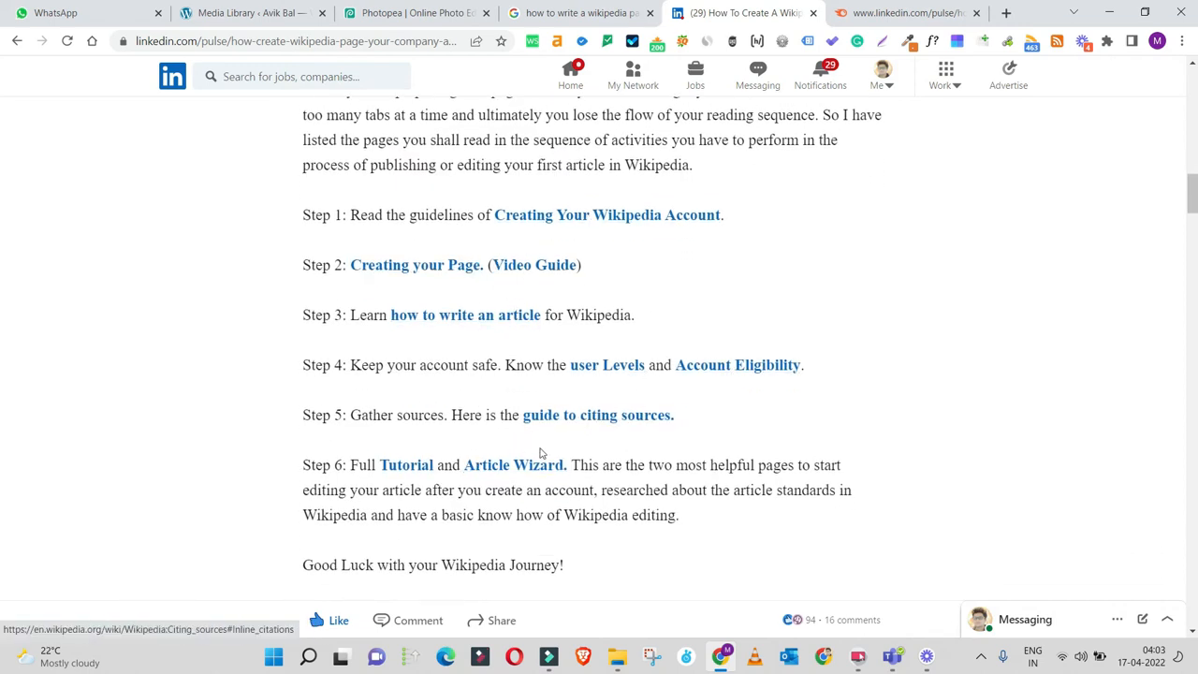
scroll("down", 3)
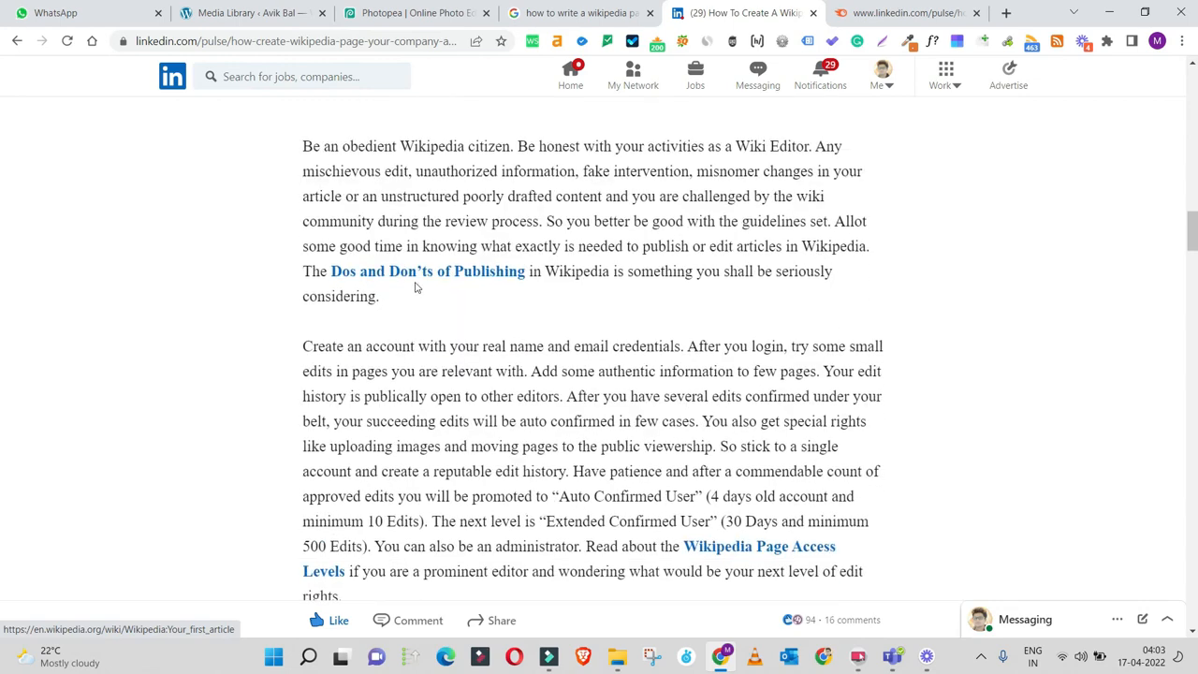
scroll("down", 3)
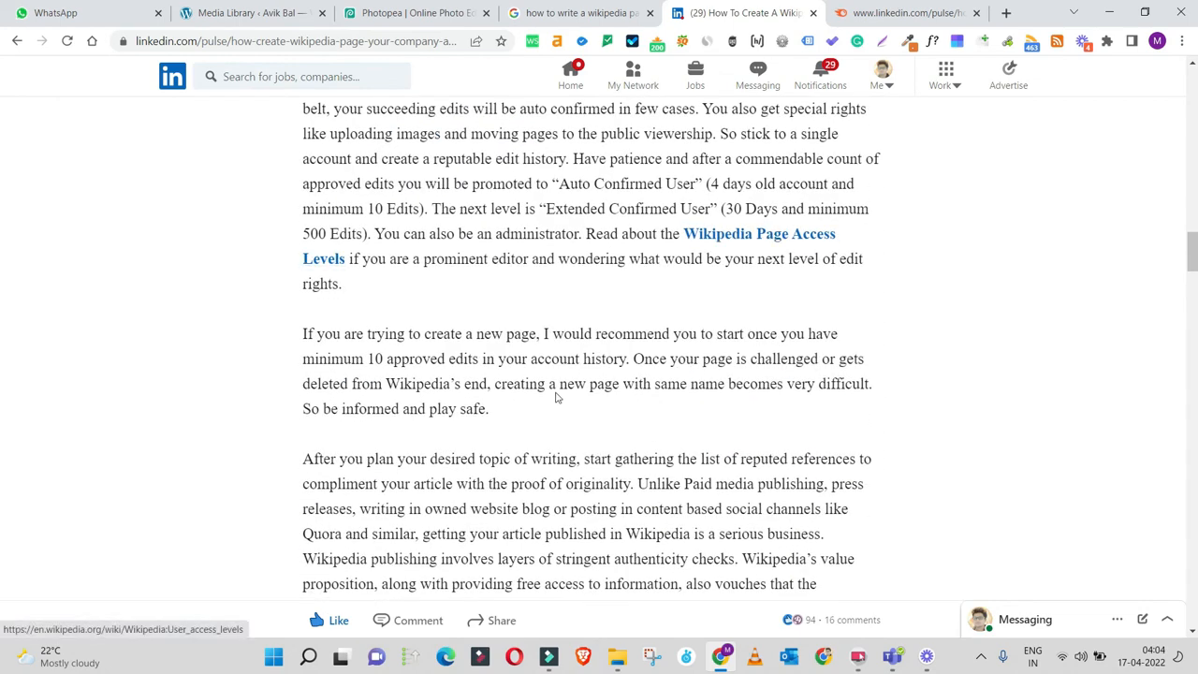
scroll("down", 3)
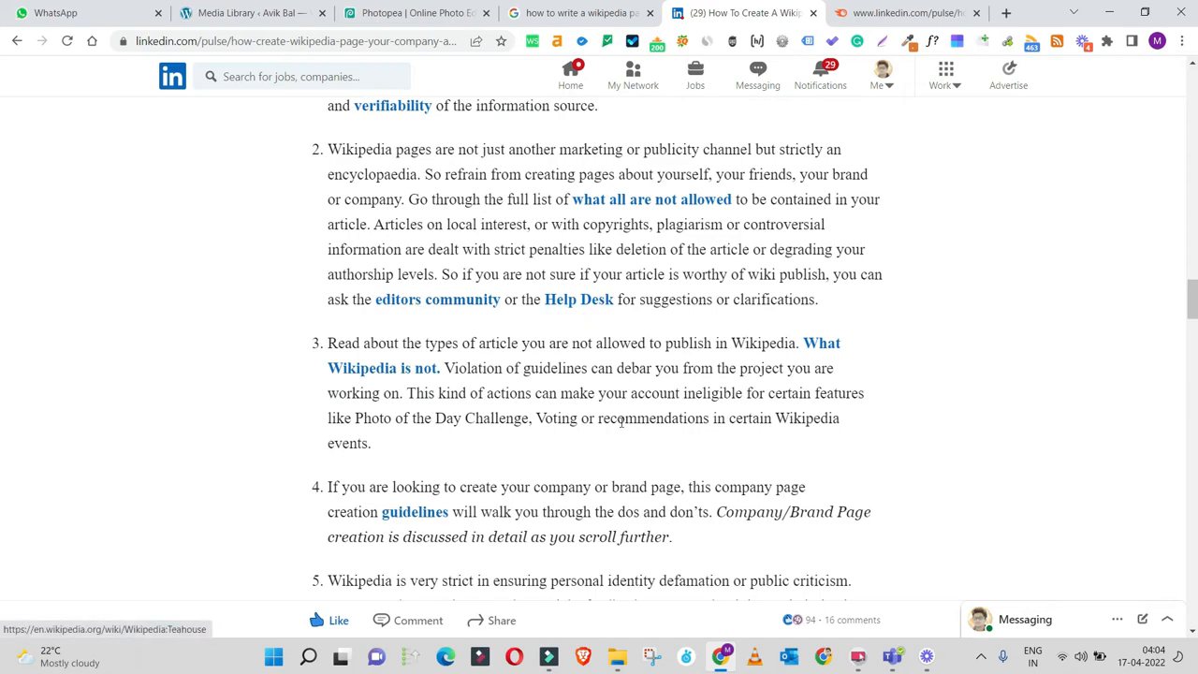
scroll("down", 3)
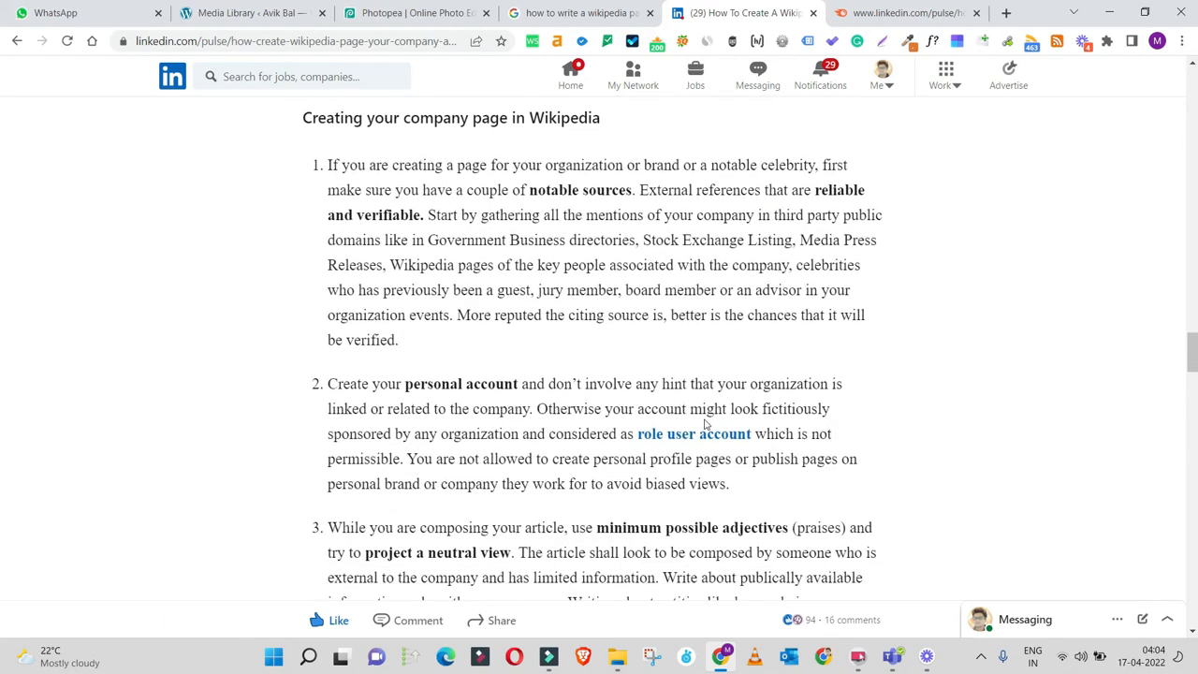
scroll("down", 3)
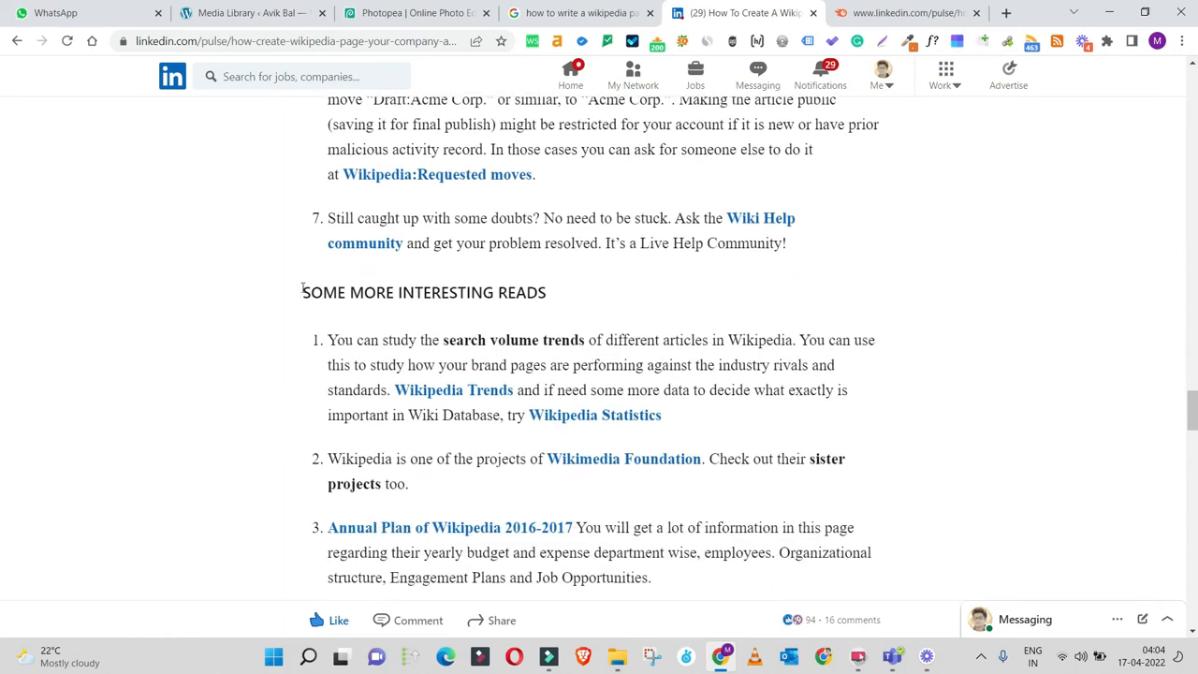
left_click_drag(594, 365, 588, 392)
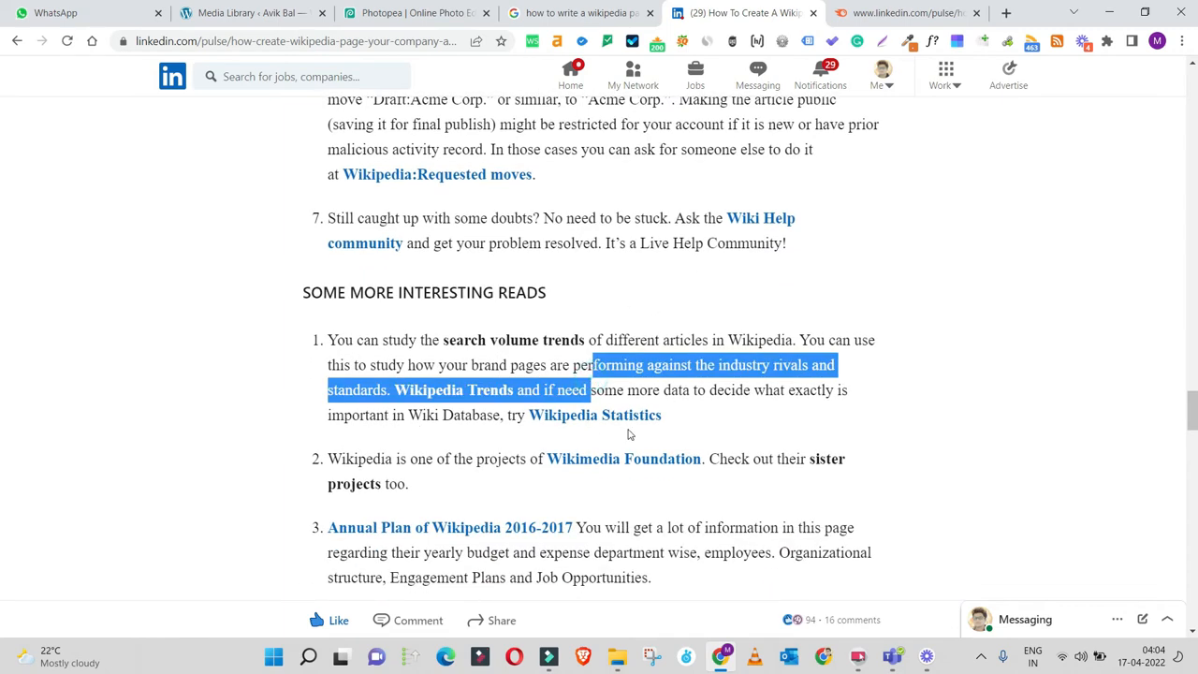
left_click(903, 12)
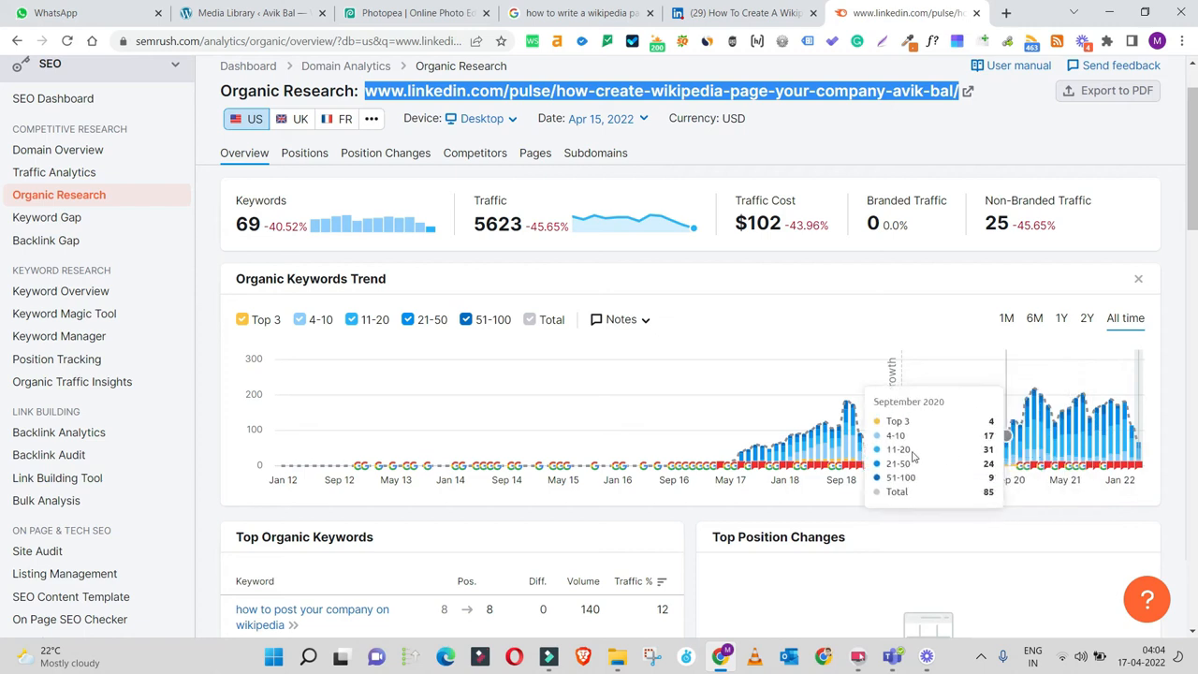
mouse_move(1120, 431)
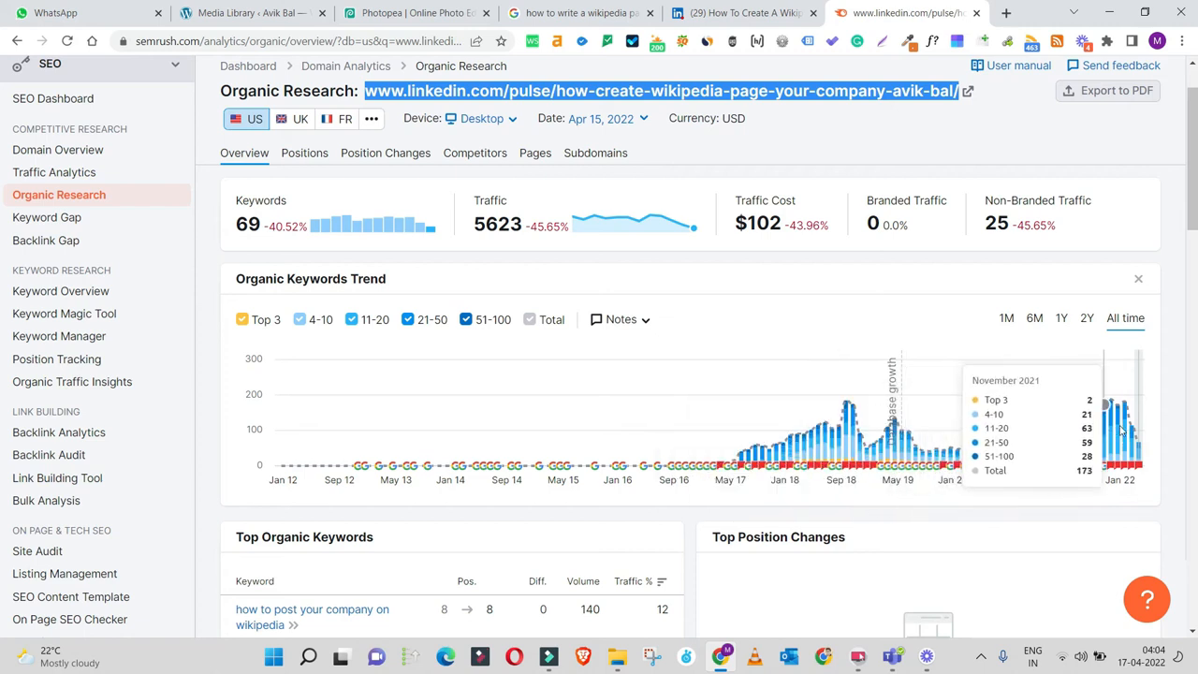
- Review the Semrush overview of 69 keywords and 5,623 traffic, then continue down the LinkedIn article's guidance list
scroll("down", 3)
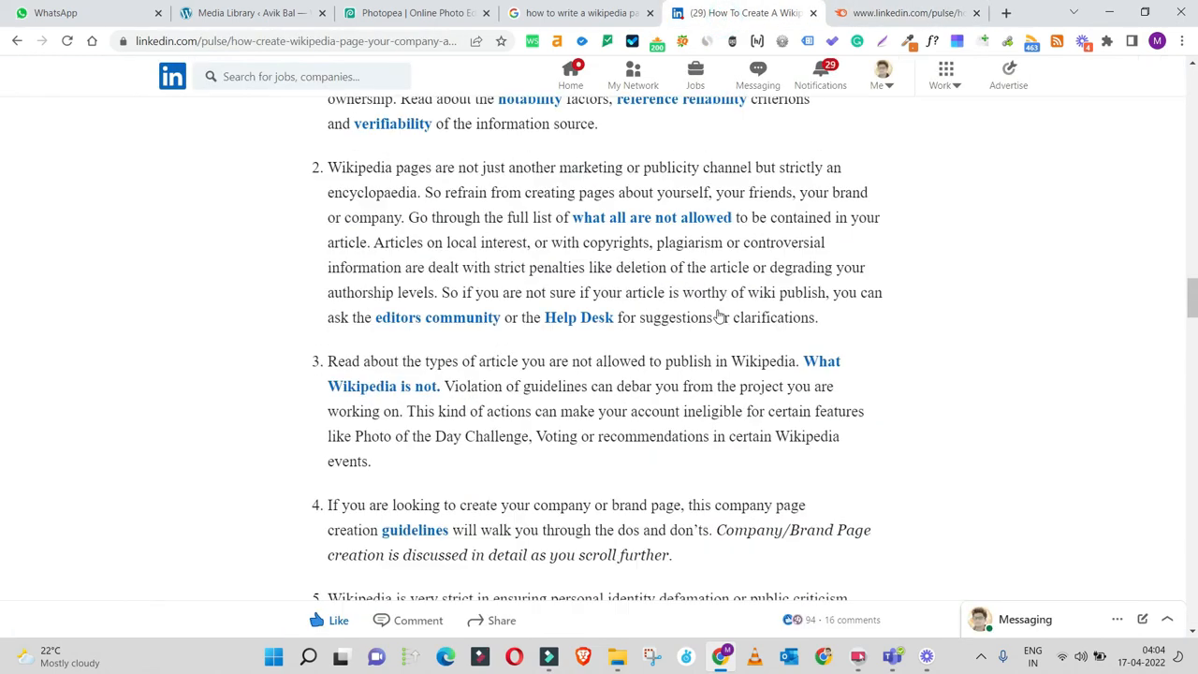
- Scroll past the article's end into its 16 reader comments, reading the questions and the author's replies
scroll("up", 3)
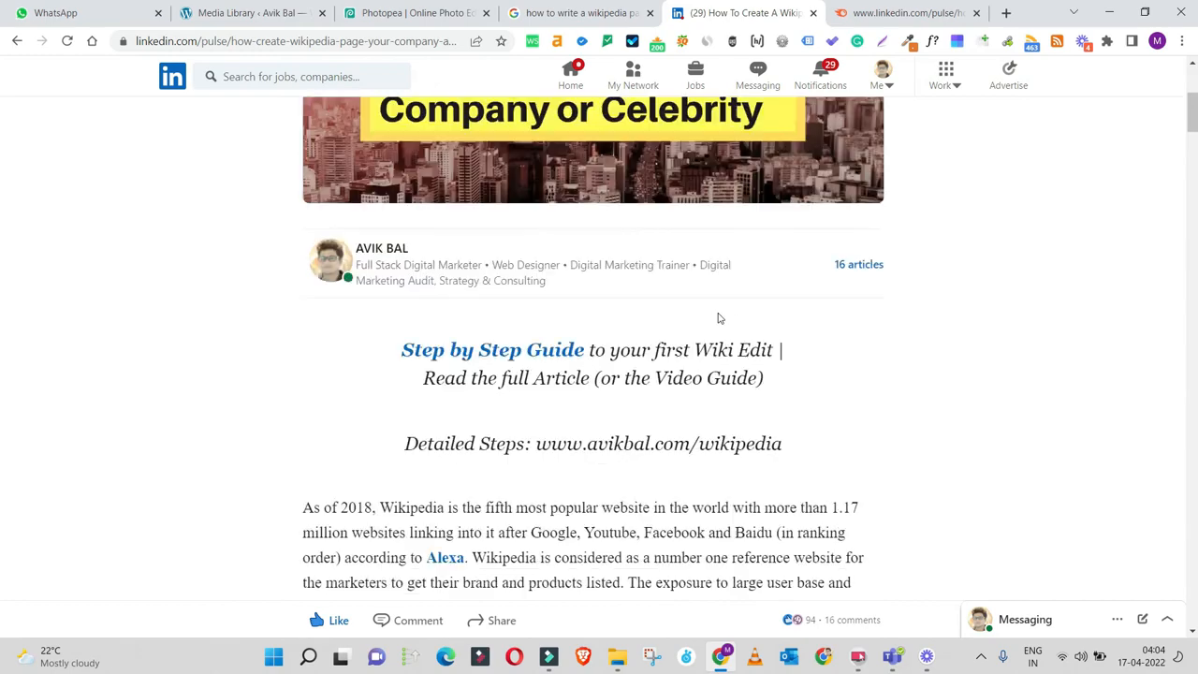
scroll("down", 3)
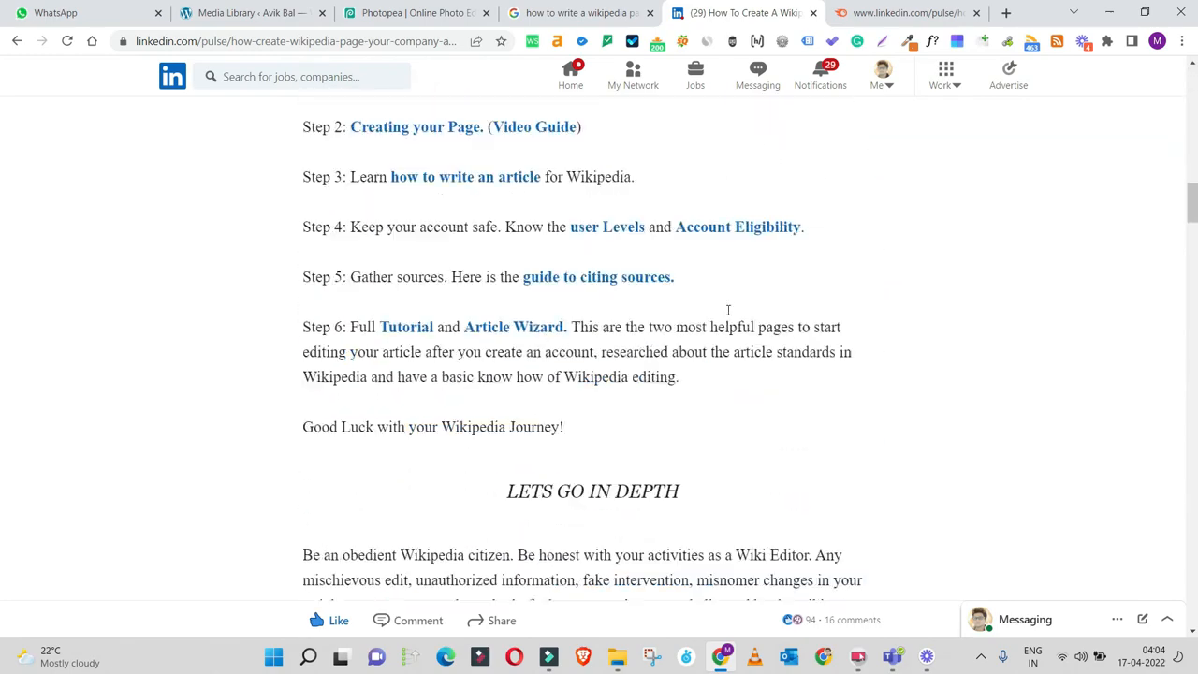
scroll("down", 3)
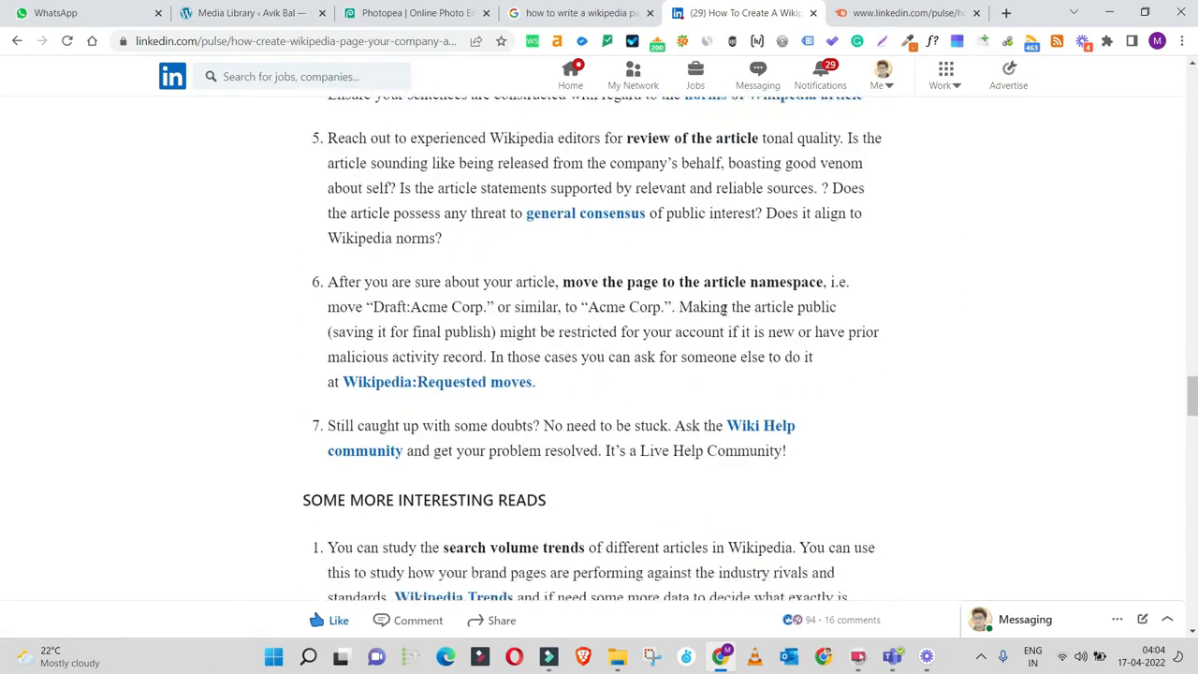
scroll("down", 3)
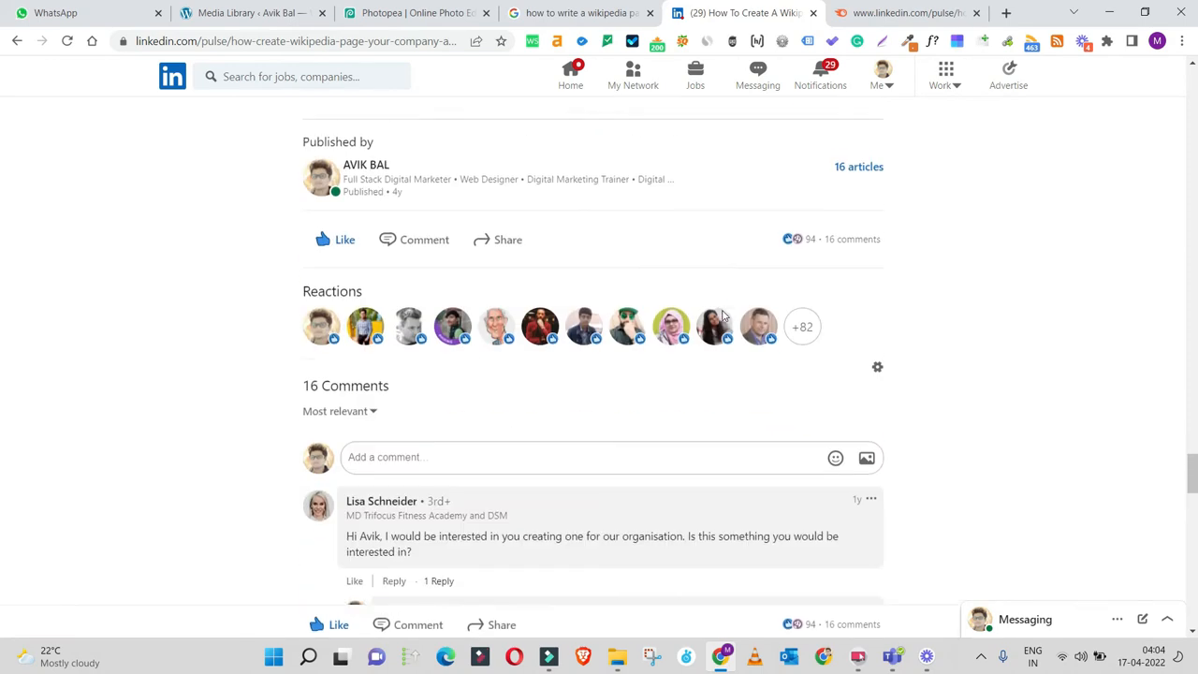
scroll("down", 3)
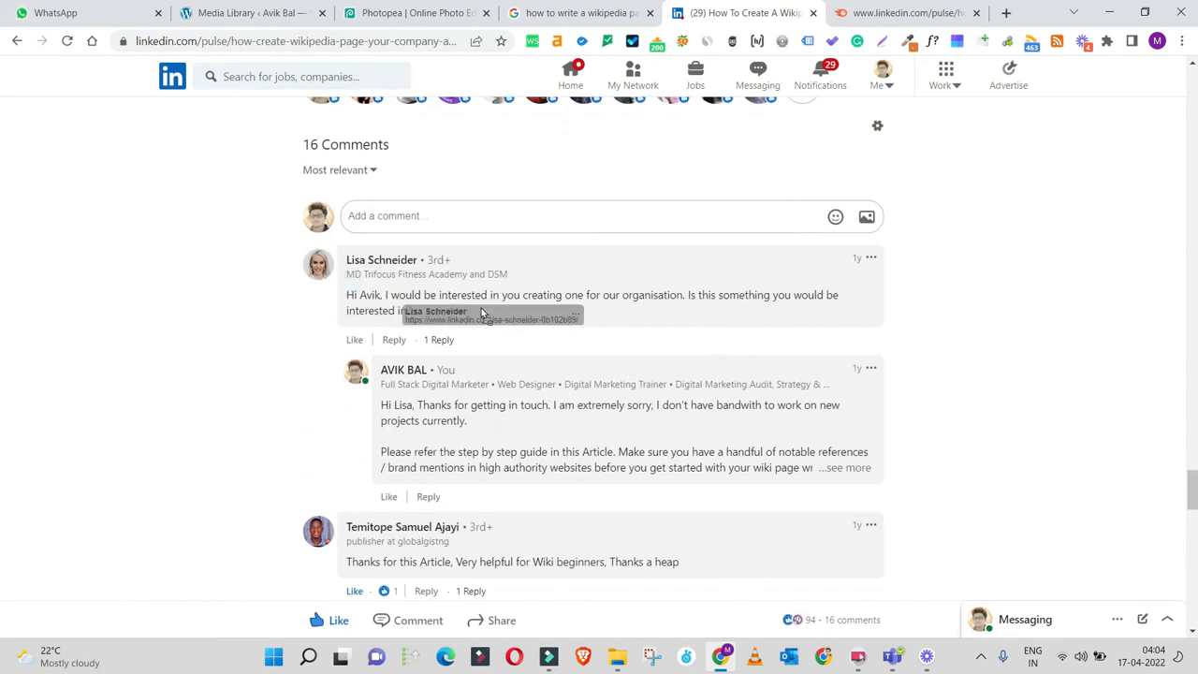
scroll("down", 3)
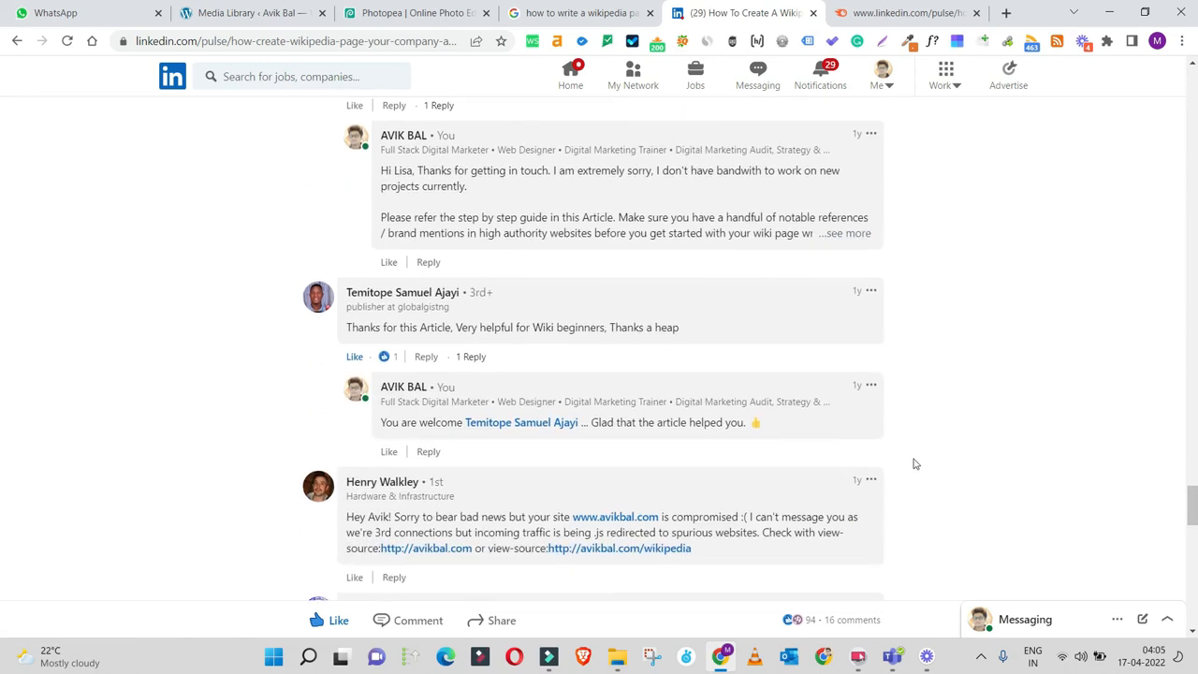
scroll("down", 3)
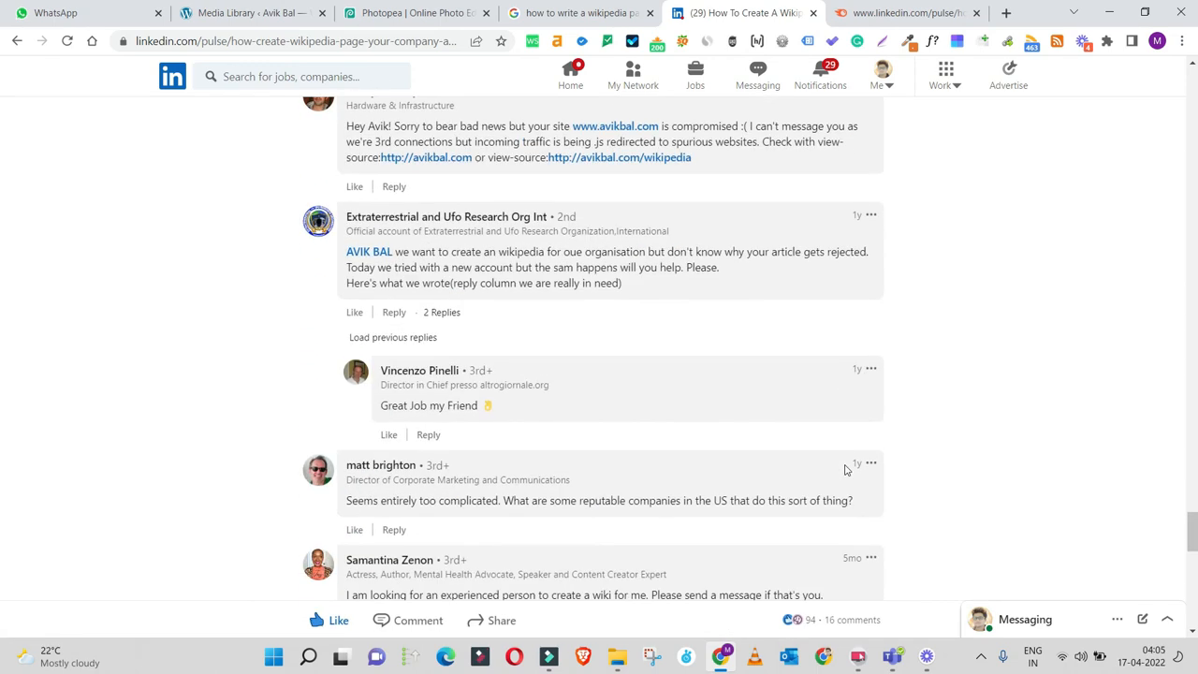